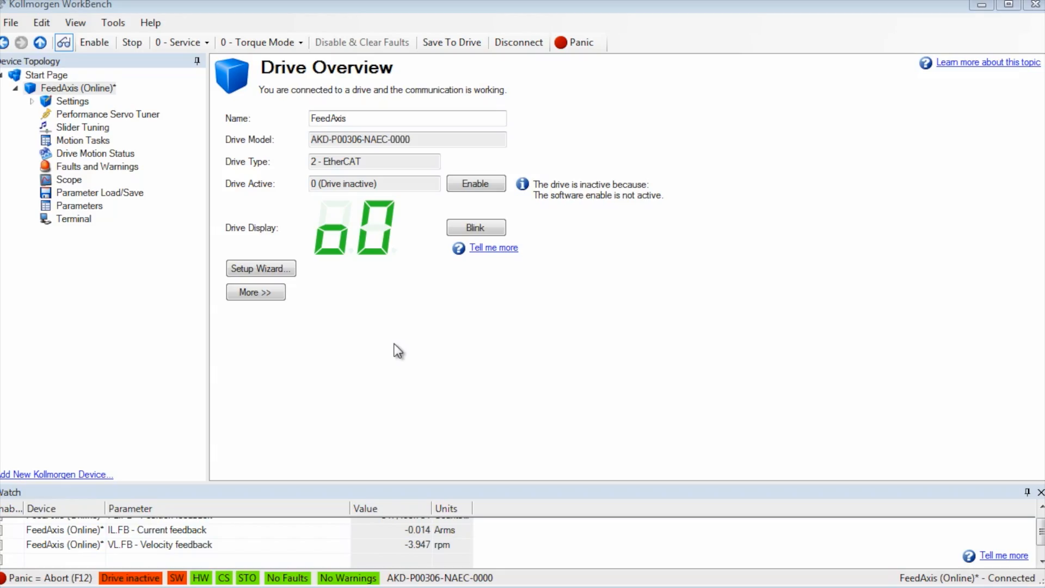
mouse_move(398, 336)
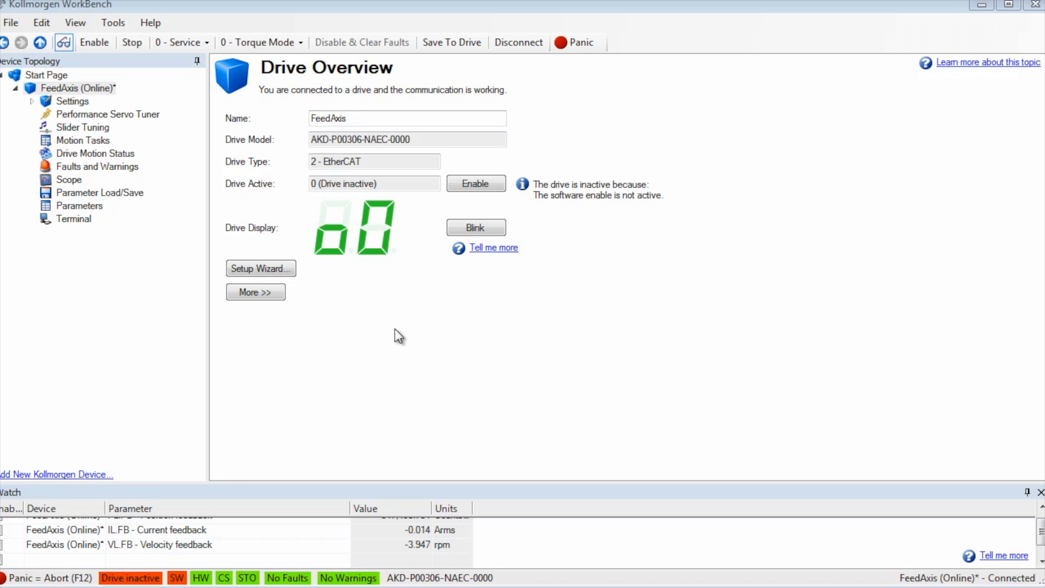
Set command source to 3 - Analog and operation mode to 1 - Velocity Mode
left_click(178, 42)
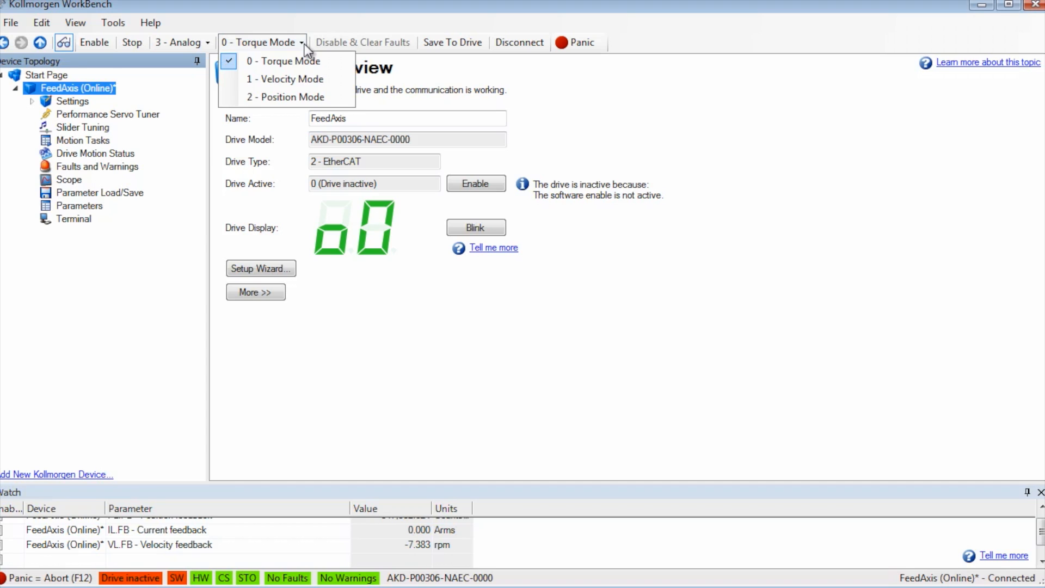
mouse_move(287, 79)
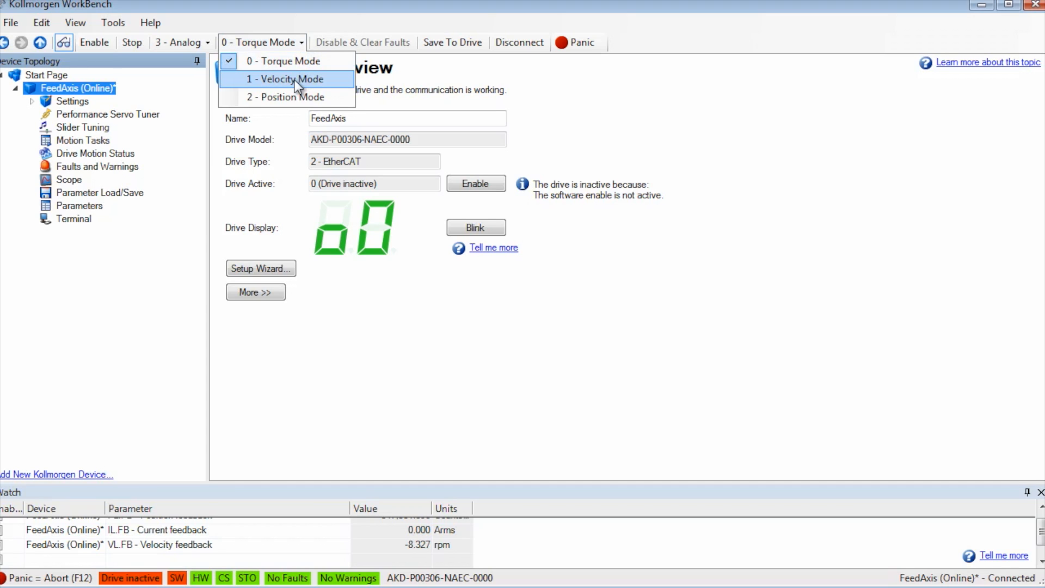
left_click(285, 78)
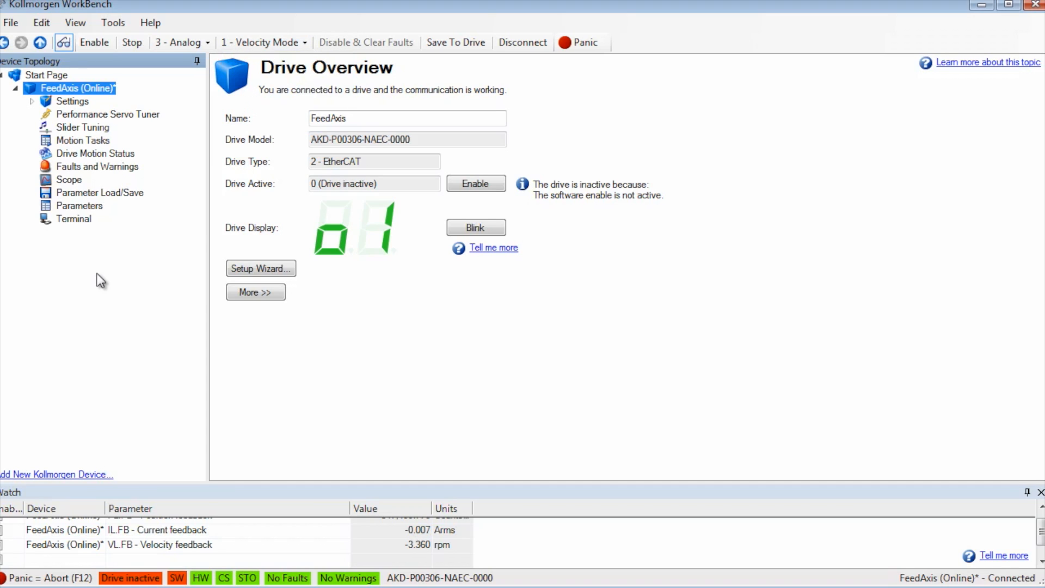
Expand Settings in the Device Topology tree and select Analog Input
left_click(31, 101)
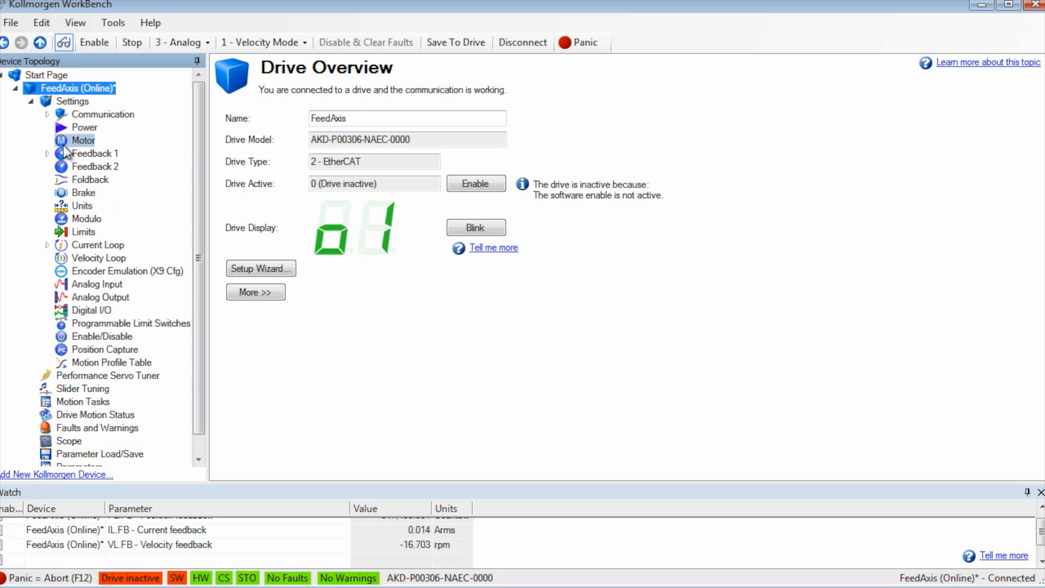
left_click(97, 284)
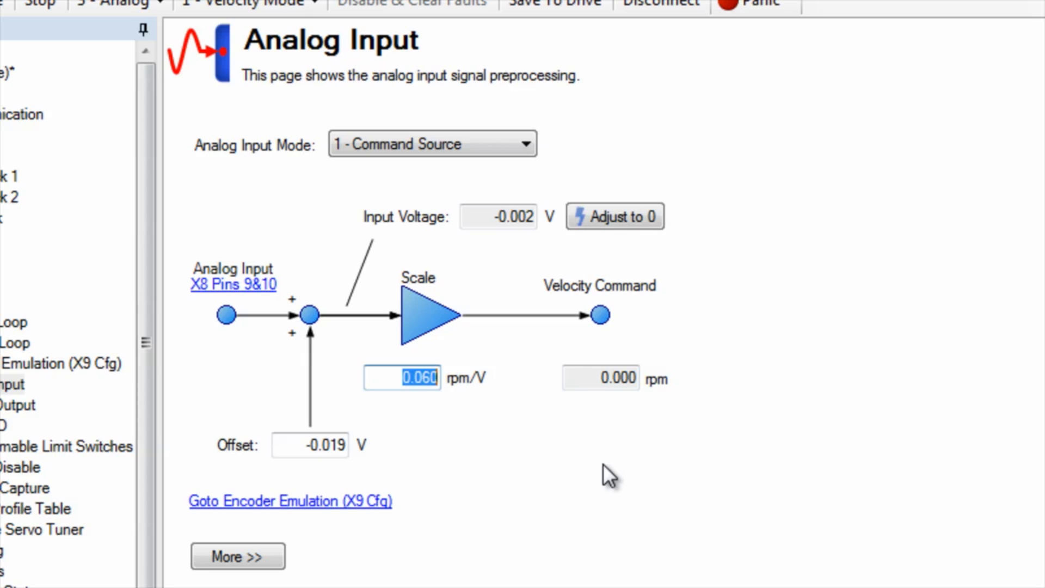
Enter 300 rpm/V in the analog input Scale field
type("30")
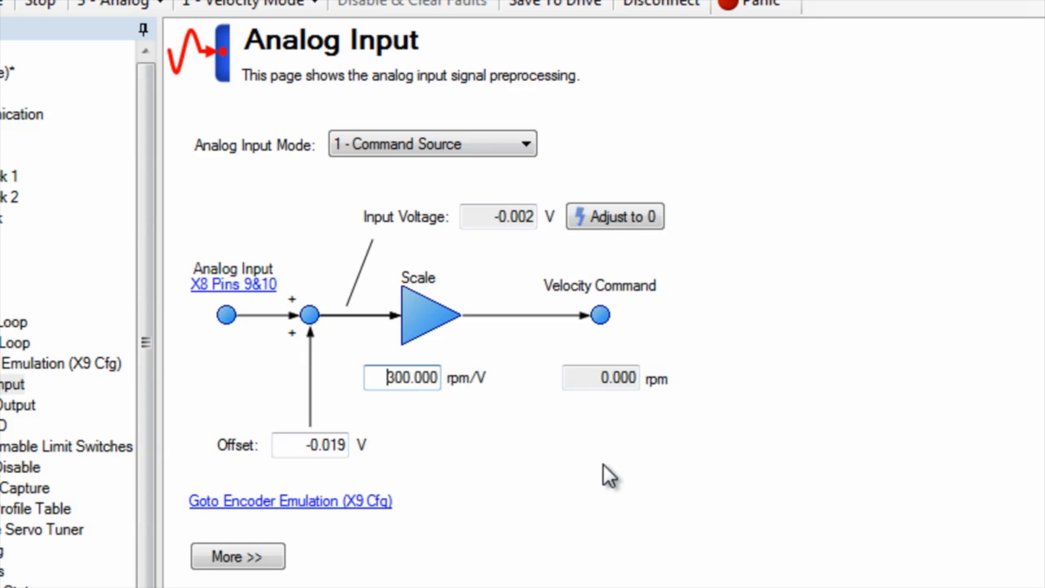
left_click(614, 216)
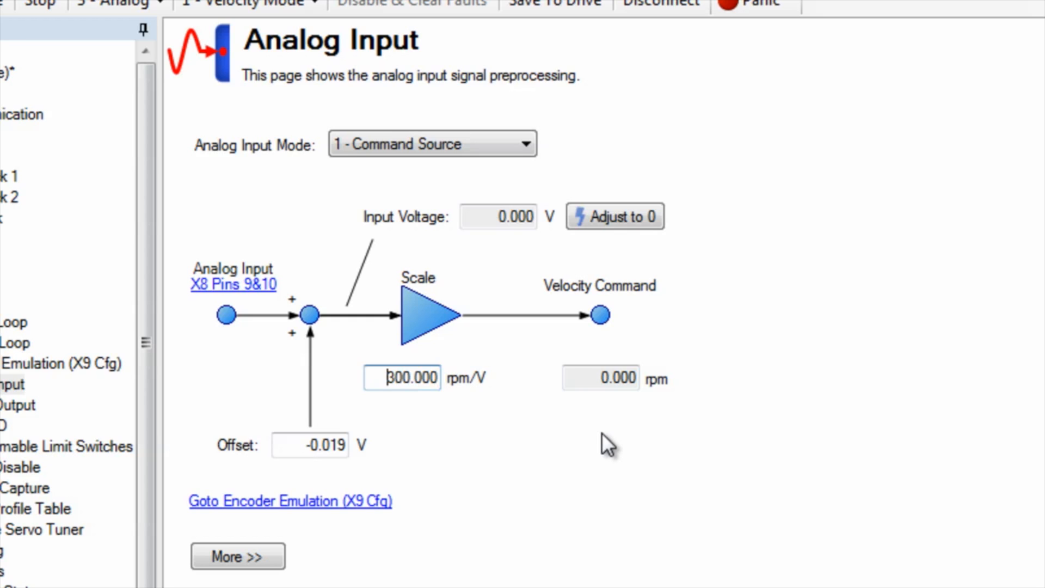
mouse_move(528, 464)
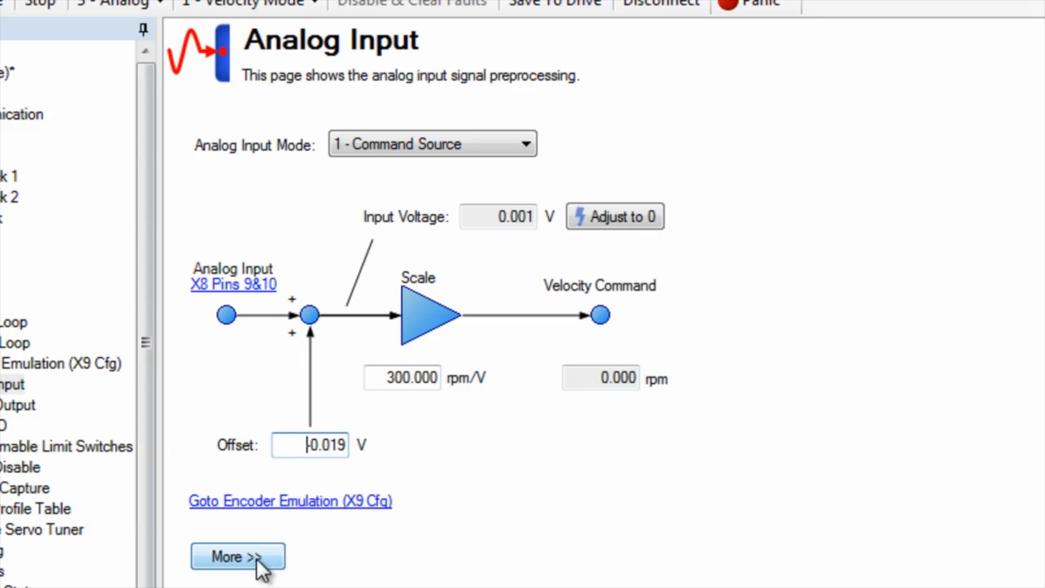
Show the extended analog options, try 1 - Deadzone, then restore 0 - Deadband mode
left_click(237, 556)
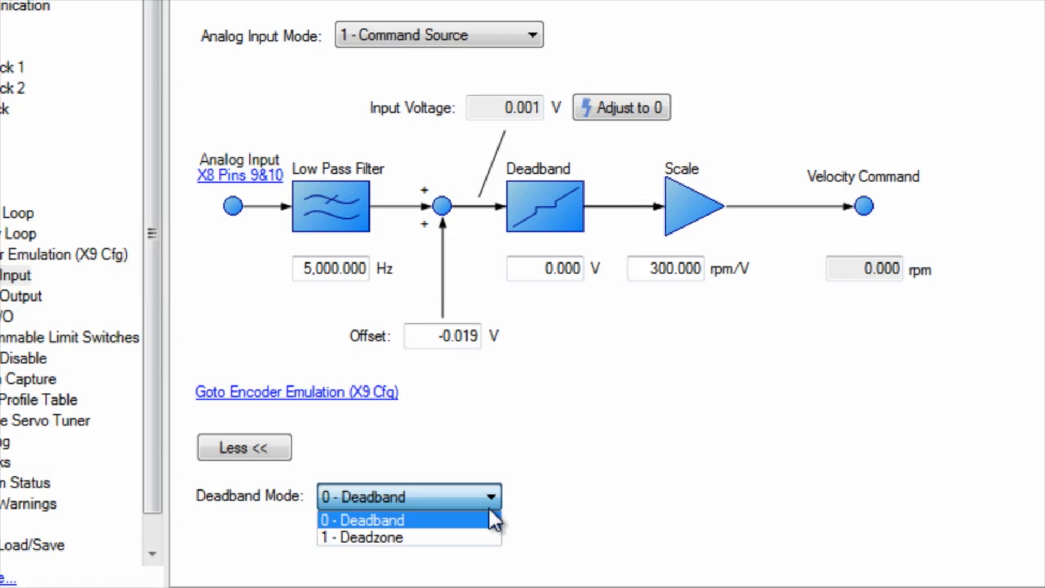
left_click(359, 538)
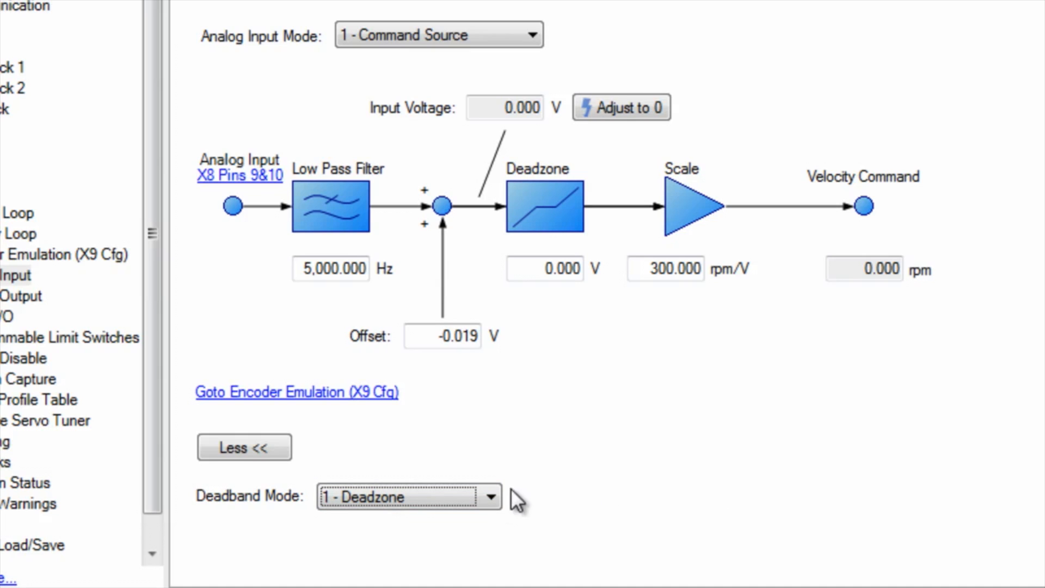
left_click(491, 496)
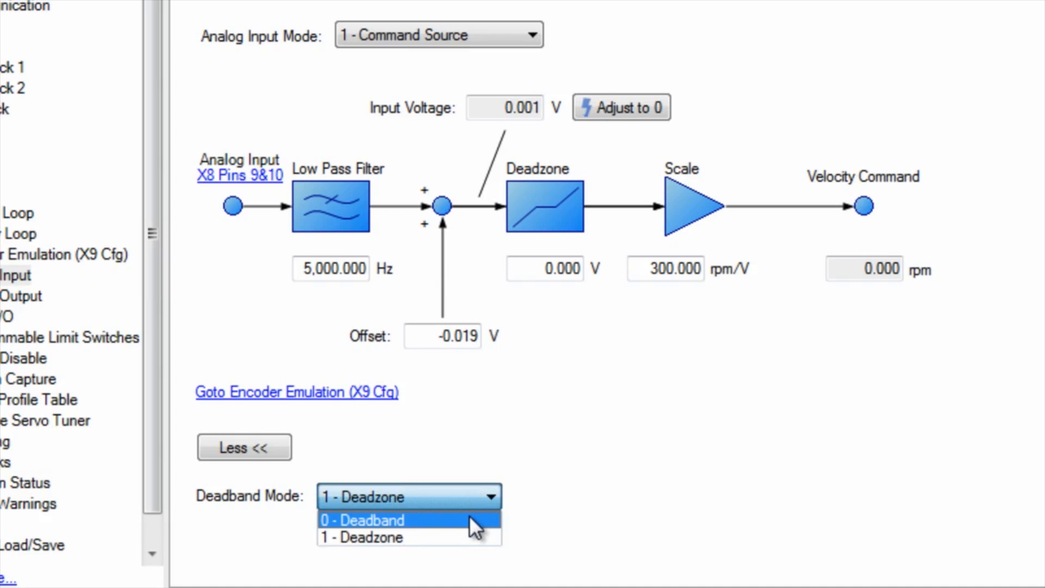
left_click(362, 520)
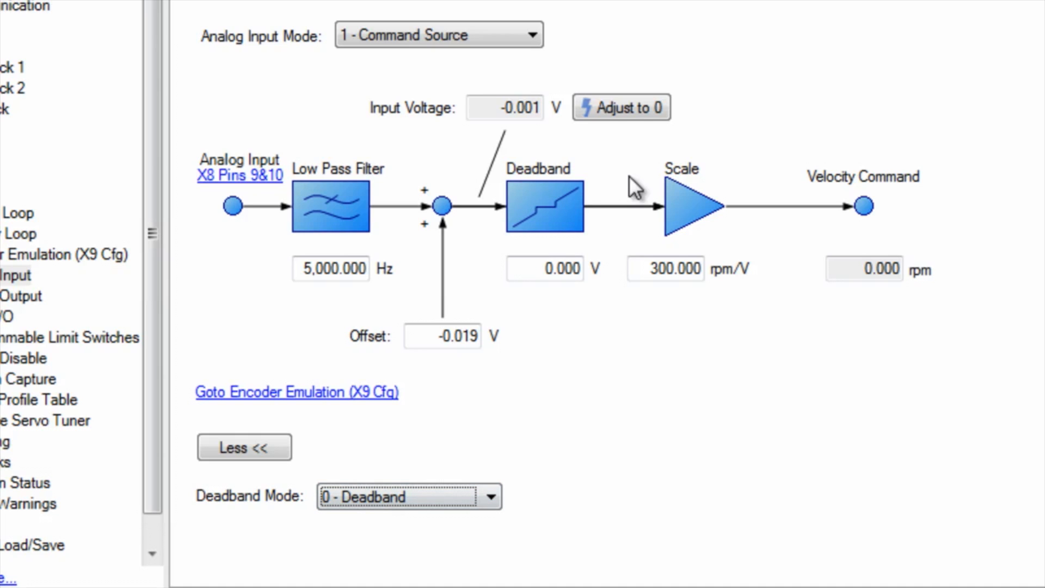